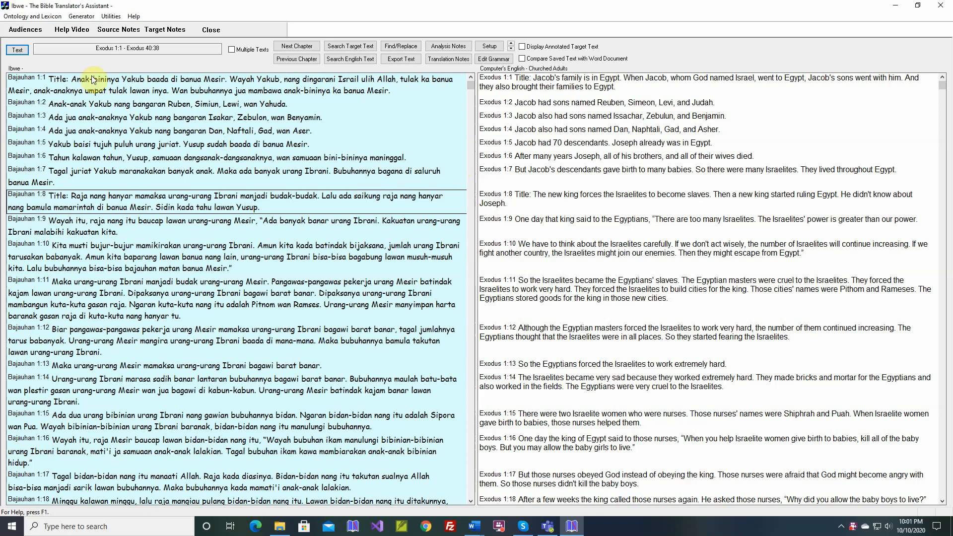
Step: Reopen the target text screen and view Exodus 1:8 in the Lexicon and Grammar Development View
left_click(81, 16)
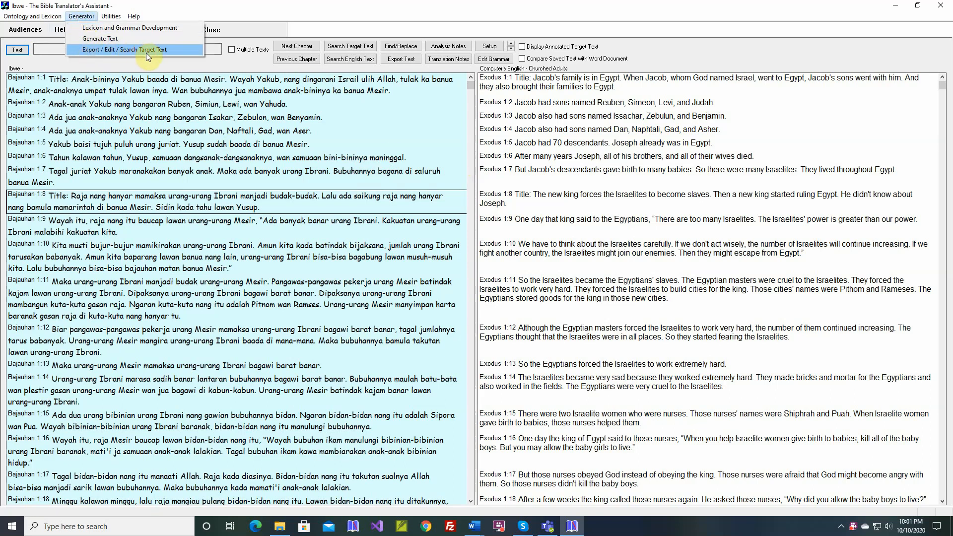
left_click(126, 49)
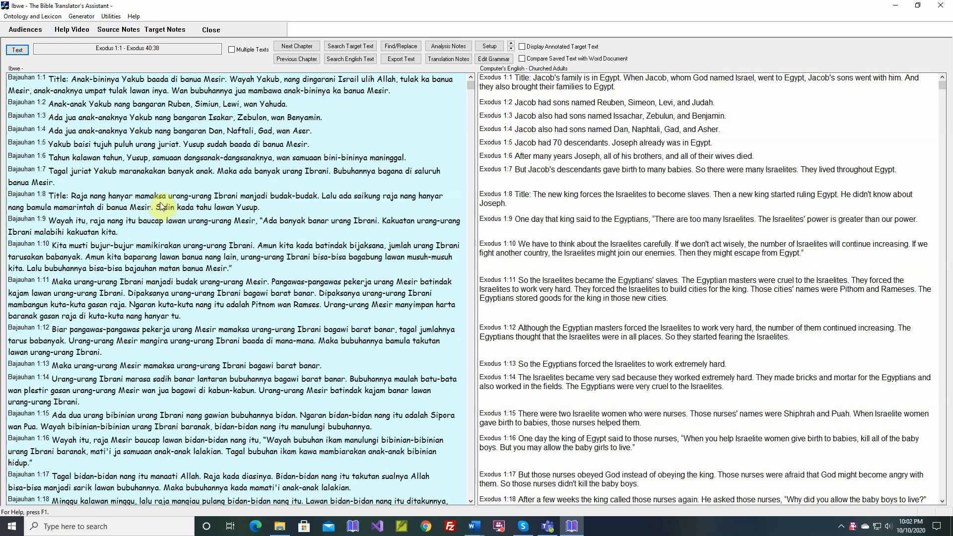
right_click(161, 205)
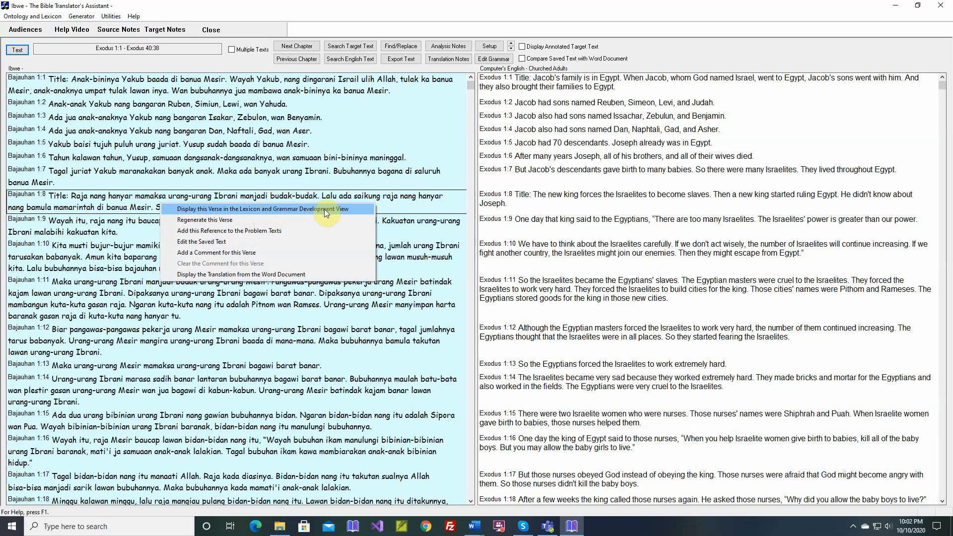
mouse_move(197, 216)
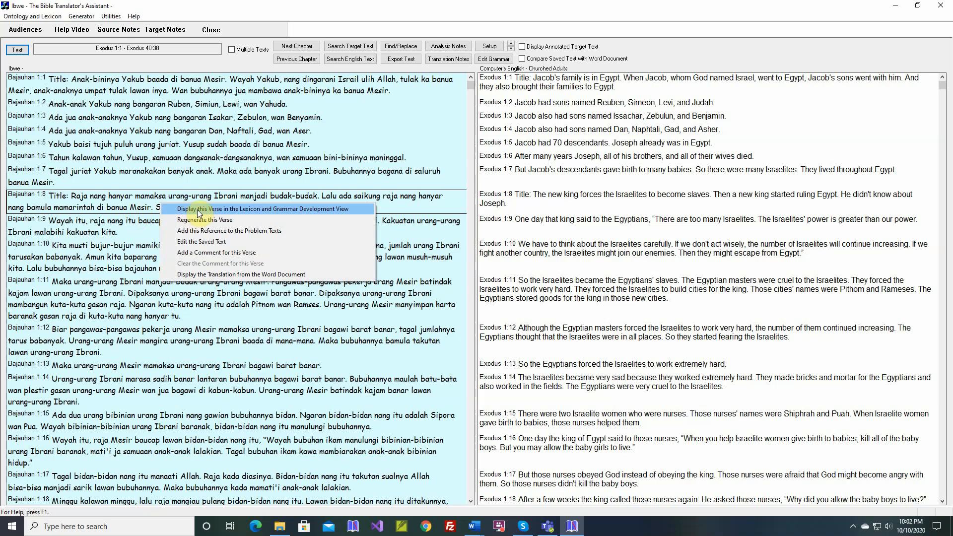
left_click(197, 208)
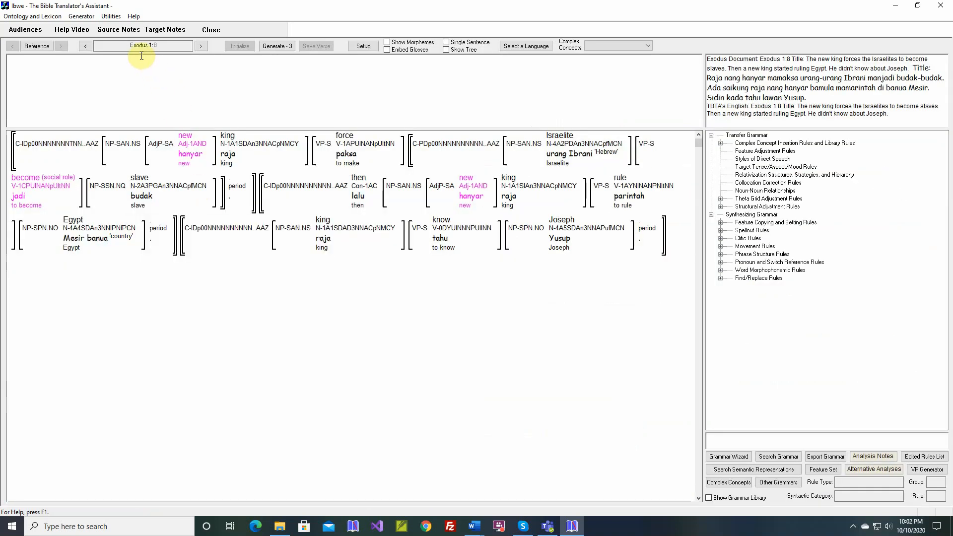
mouse_move(150, 91)
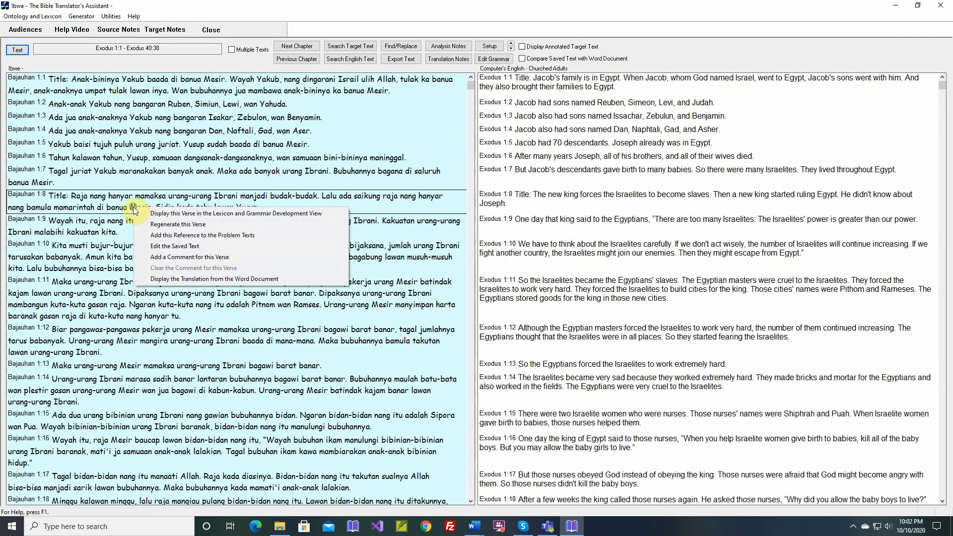
mouse_move(178, 224)
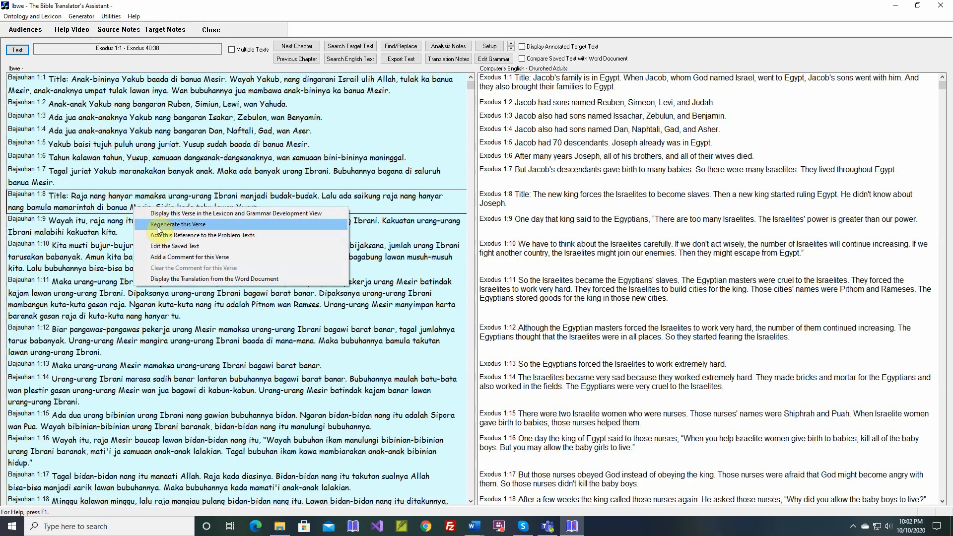
Step: Regenerate verse Exodus 1:8 and close the regeneration results
left_click(176, 224)
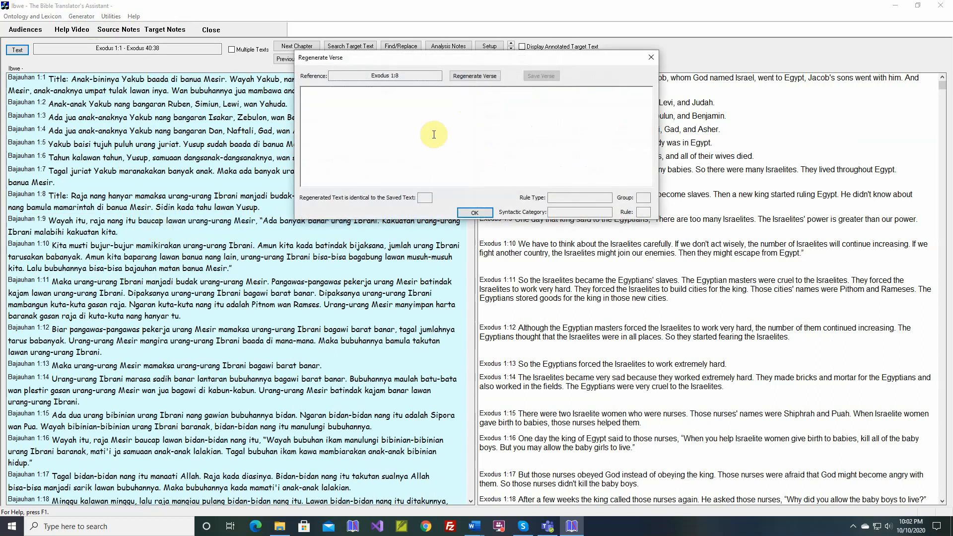
left_click(475, 75)
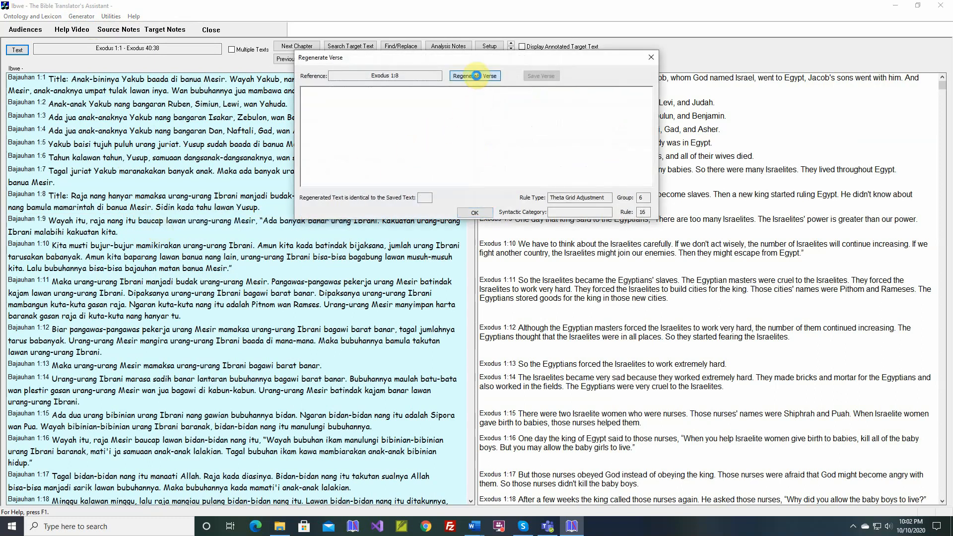
left_click(474, 76)
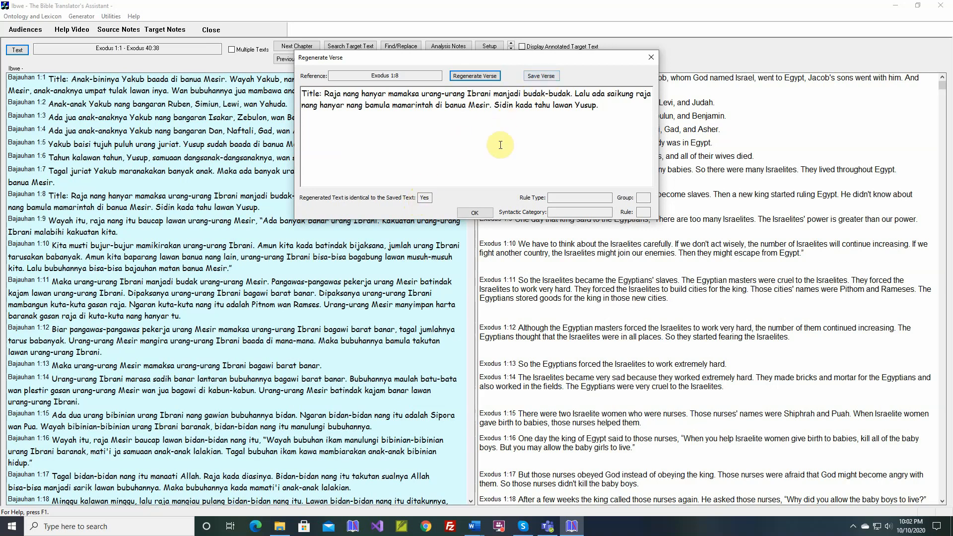
left_click(475, 212)
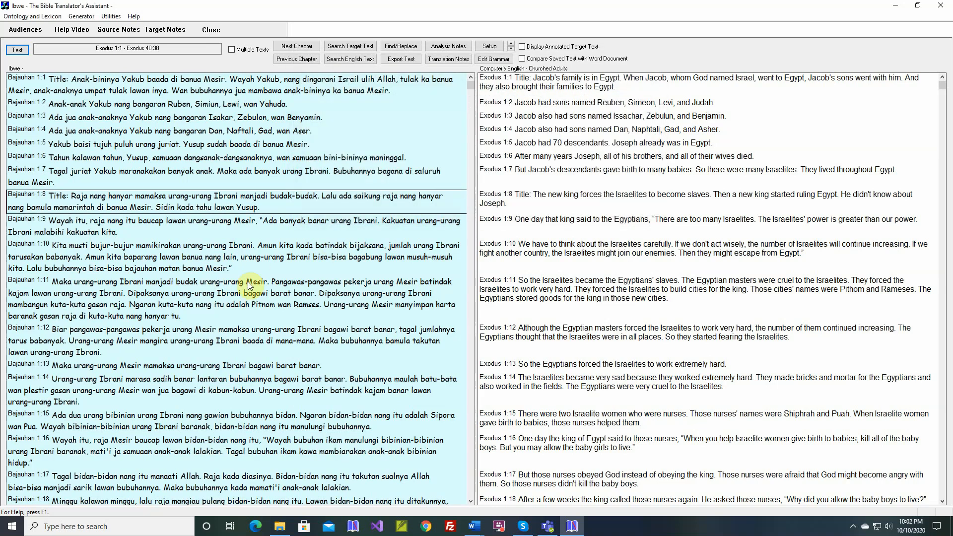
Step: Add Exodus 1:11 to the Problem Texts and confirm
right_click(249, 283)
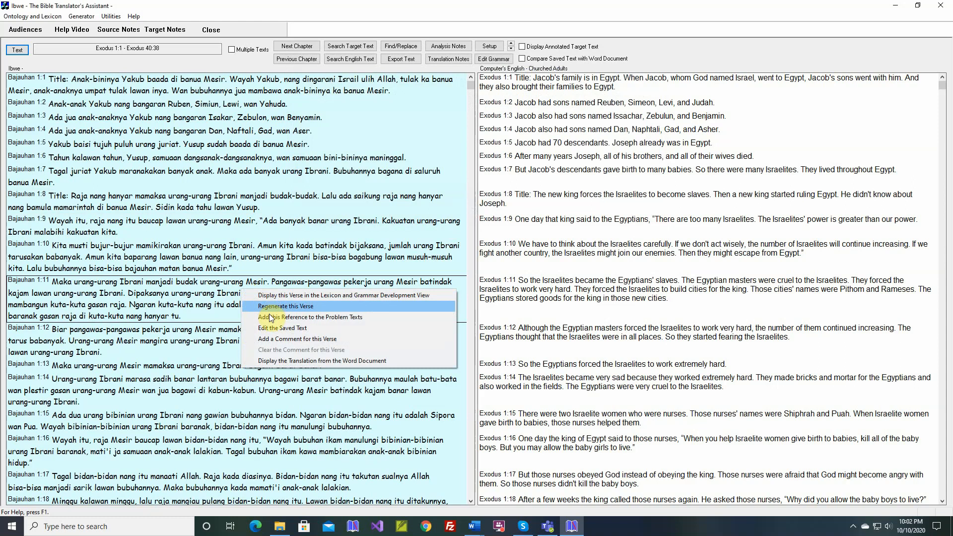
mouse_move(310, 317)
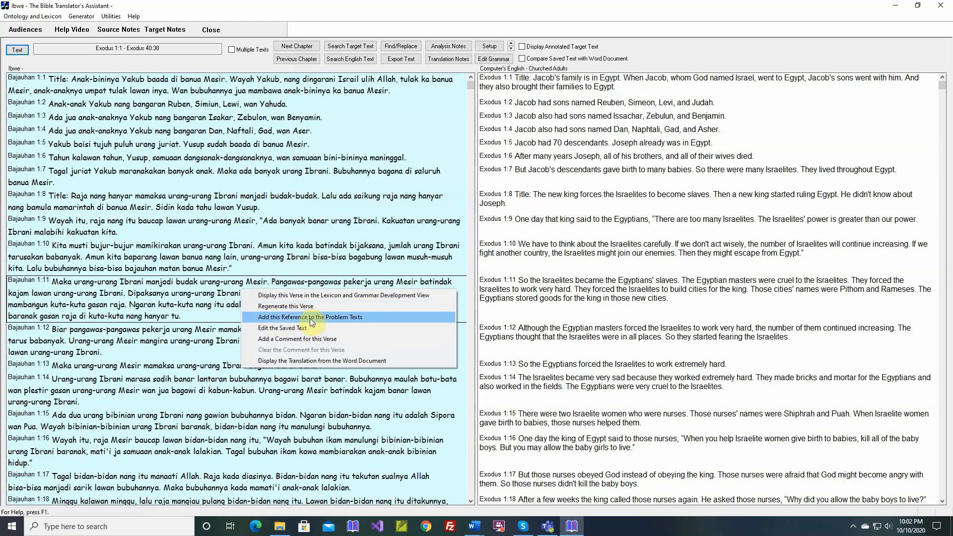
left_click(310, 317)
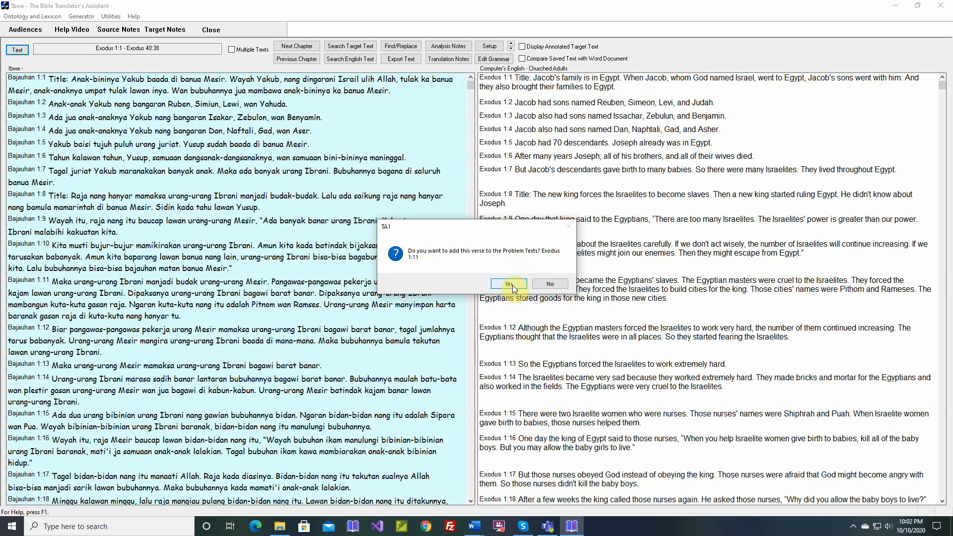
left_click(509, 284)
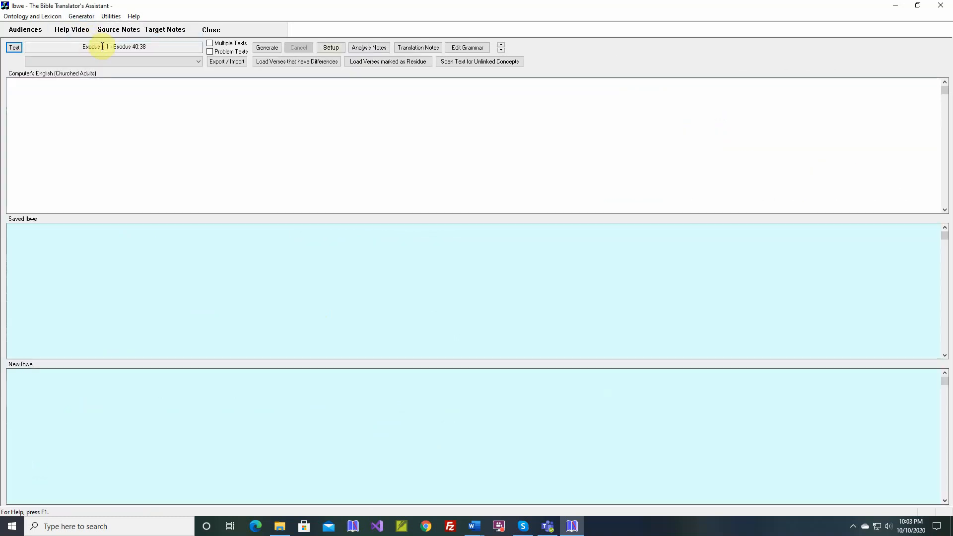
Step: Check the problem texts passage list, then return to the target text screen
left_click(210, 51)
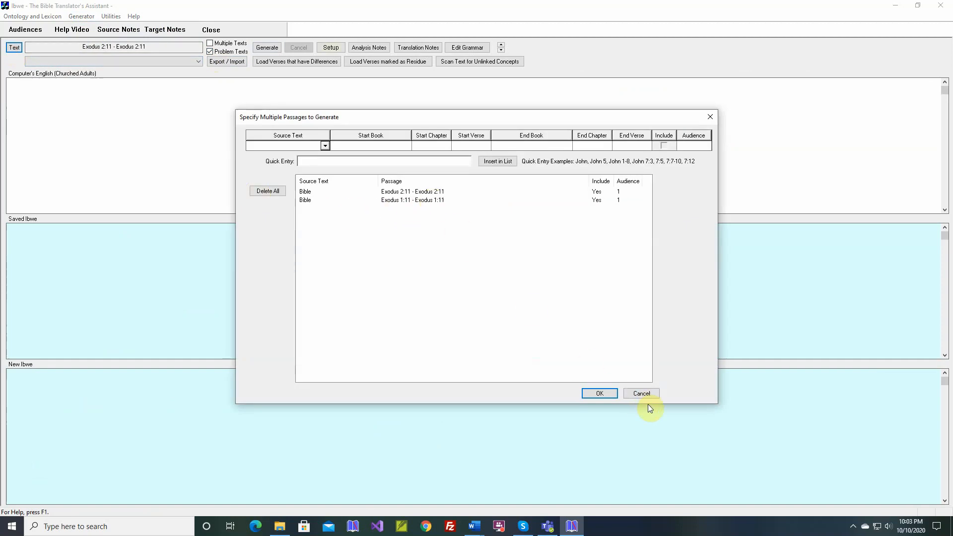
left_click(640, 394)
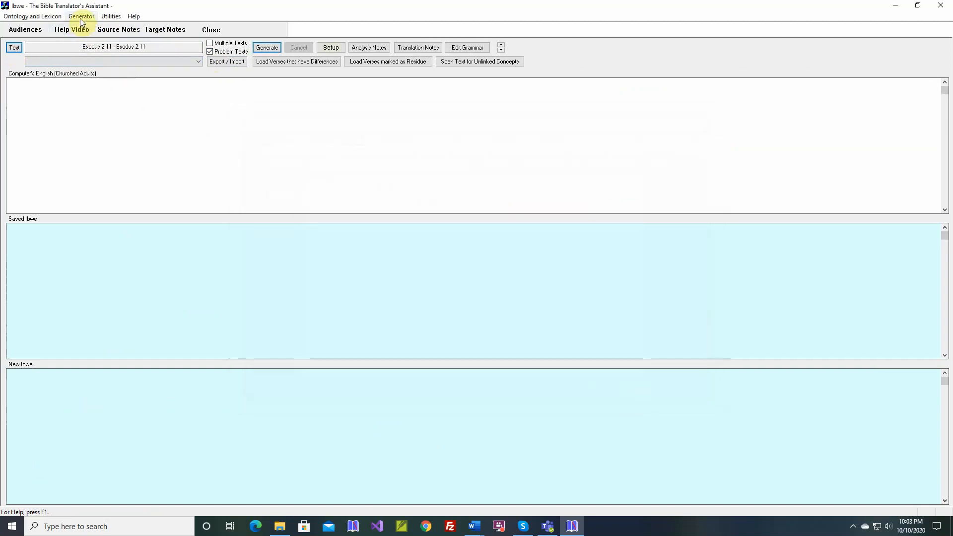
left_click(266, 46)
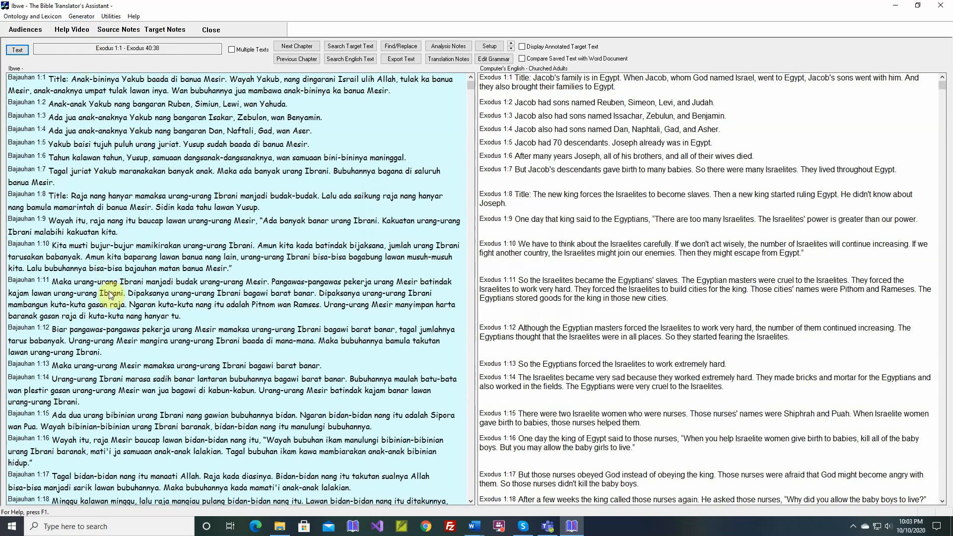
right_click(111, 293)
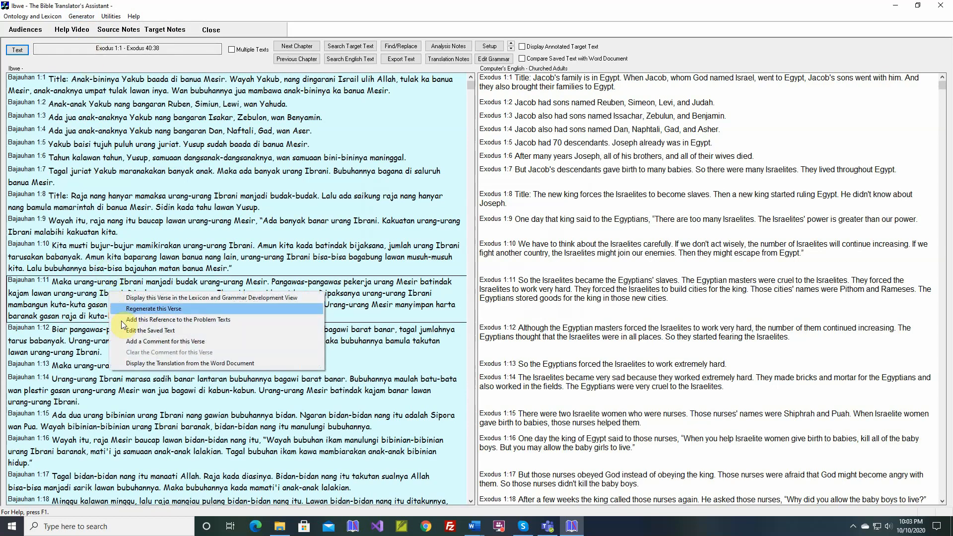
left_click(151, 330)
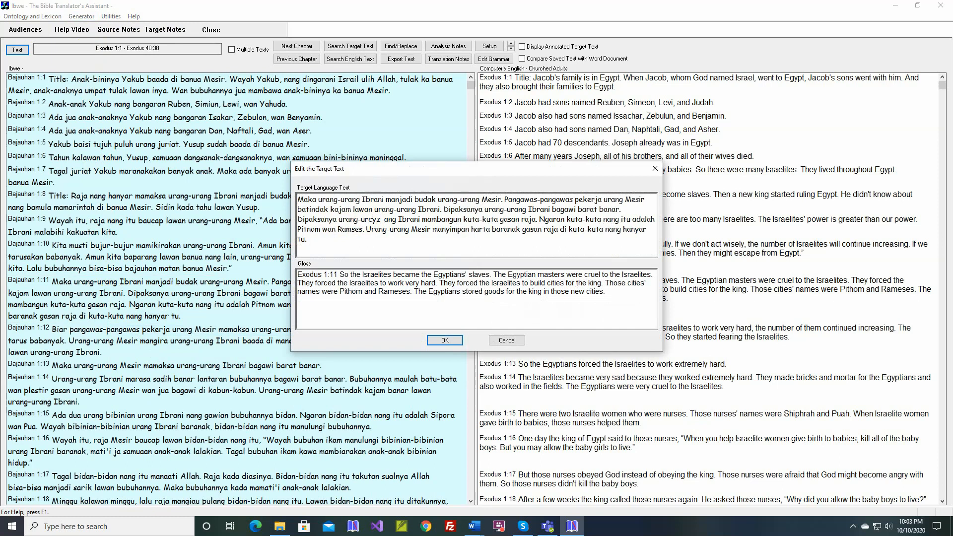
type("abcdefg")
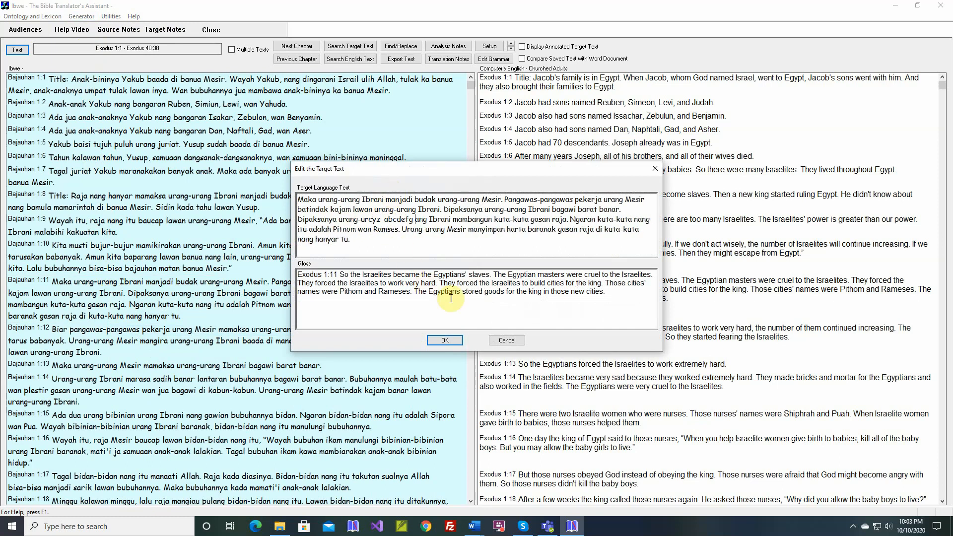
left_click(444, 340)
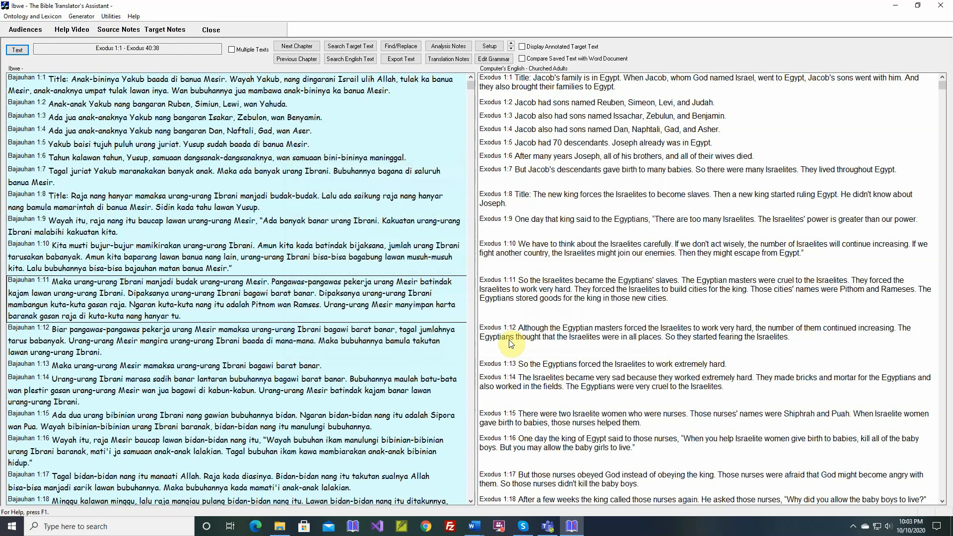
Step: Add the comment 'This is a comment for Exodus 1:11.' to verse 1:11
right_click(170, 297)
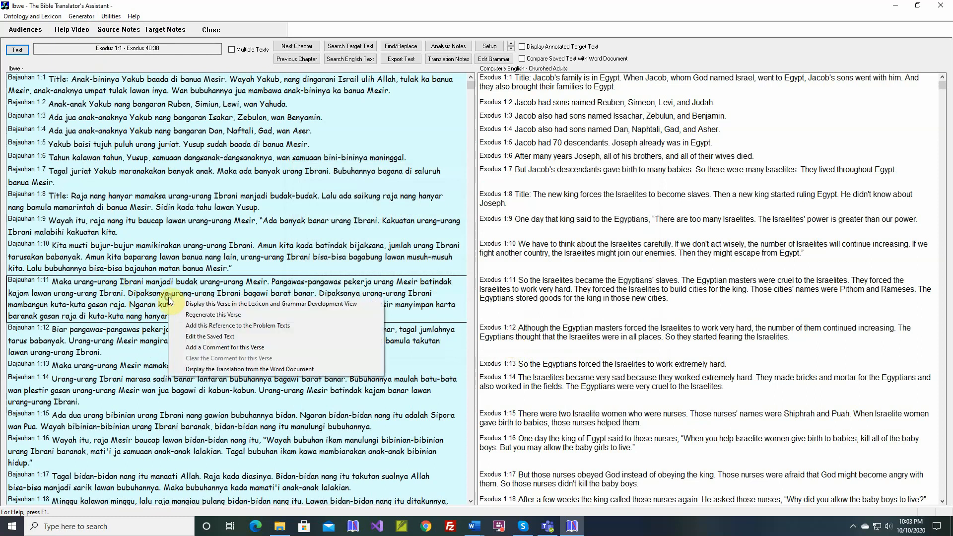
left_click(224, 347)
type("This is a comment for")
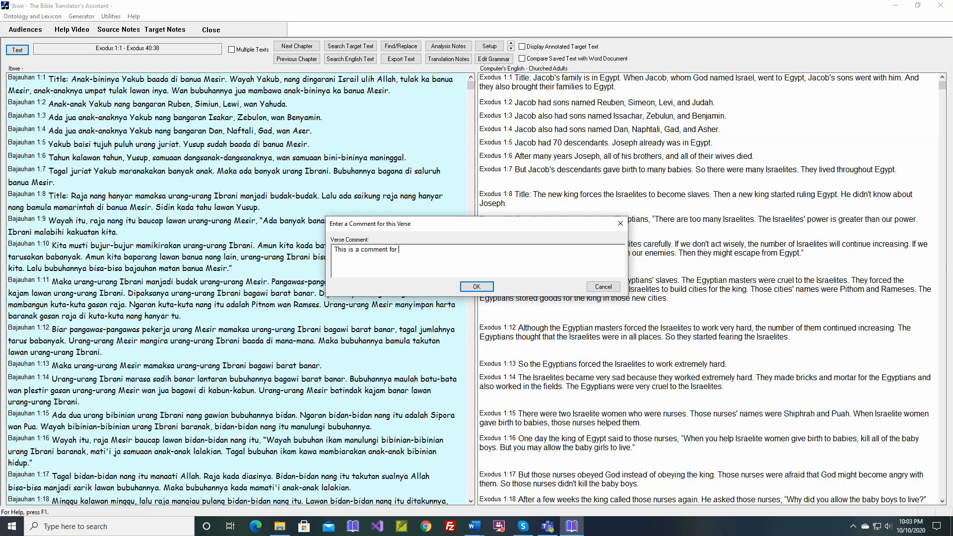
type("Exo")
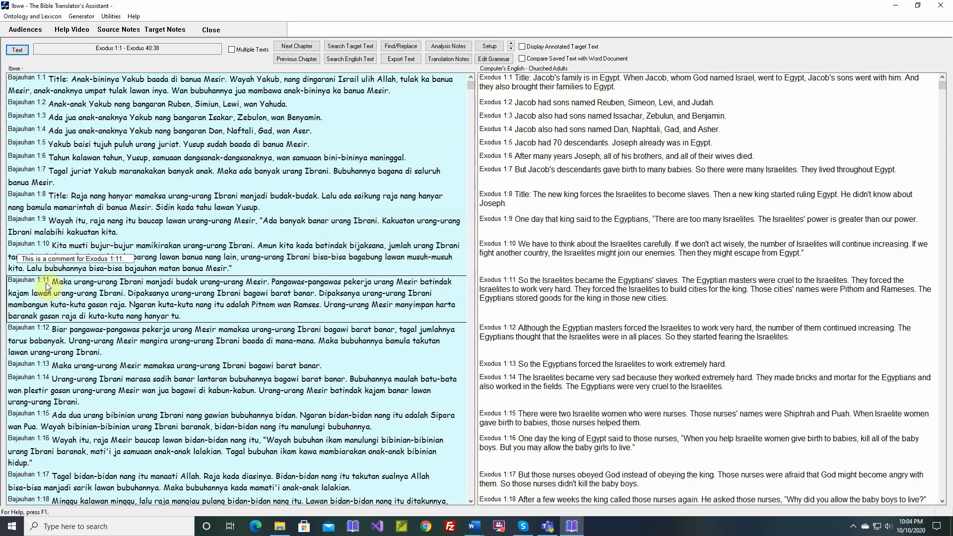
Step: Clear and confirm removal of verse 1:11's comment, then verify the option is disabled
right_click(60, 294)
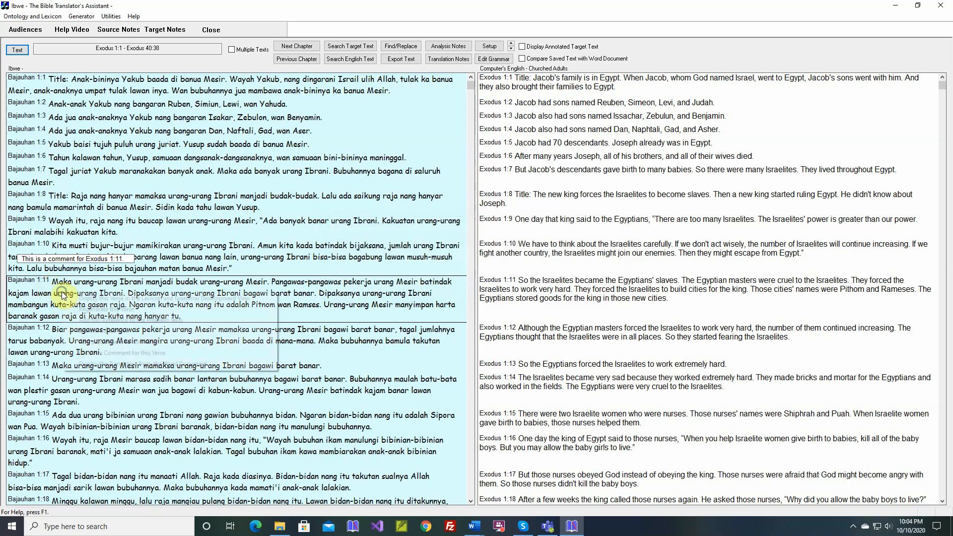
right_click(64, 293)
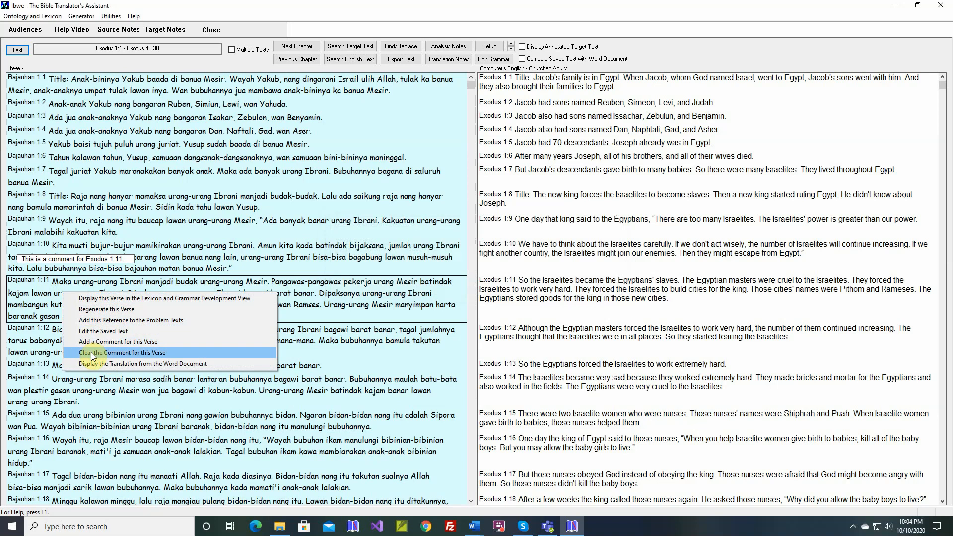
left_click(122, 353)
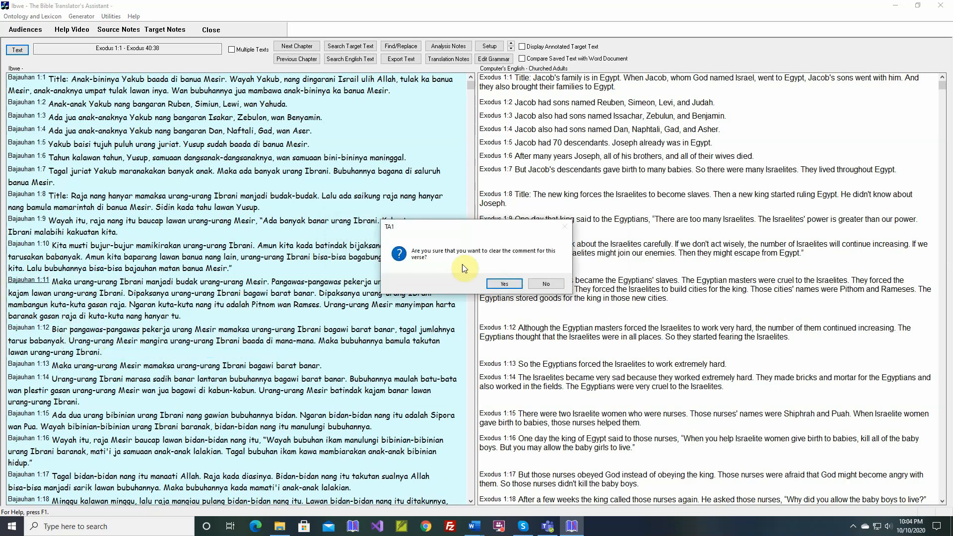
left_click(503, 284)
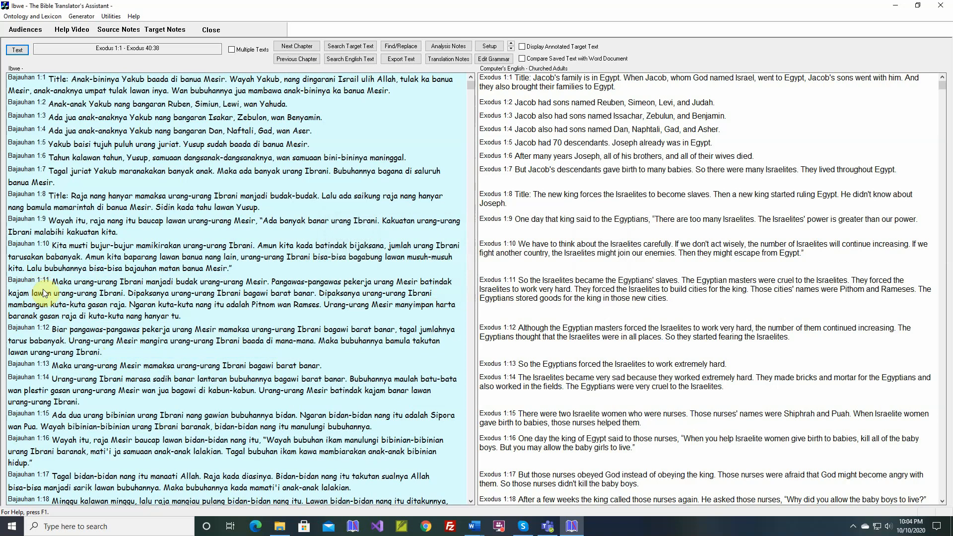
right_click(43, 294)
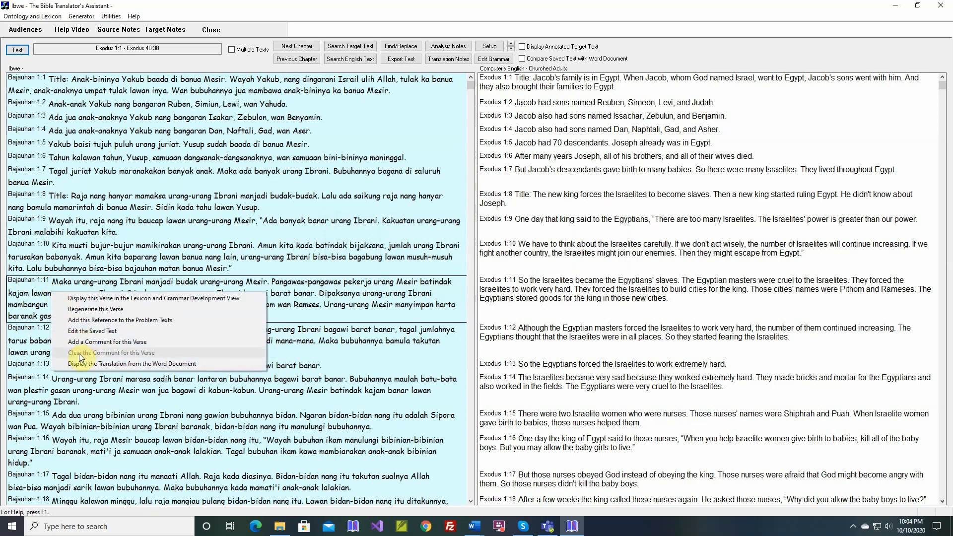
mouse_move(127, 363)
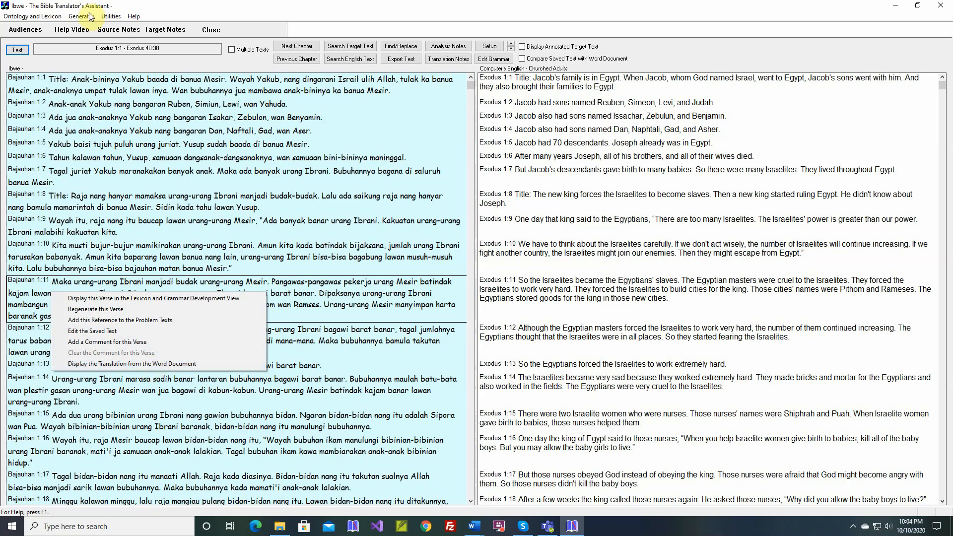
Step: Show the verse in grammar development and set Word Docs book to Exodus in Setup
left_click(95, 308)
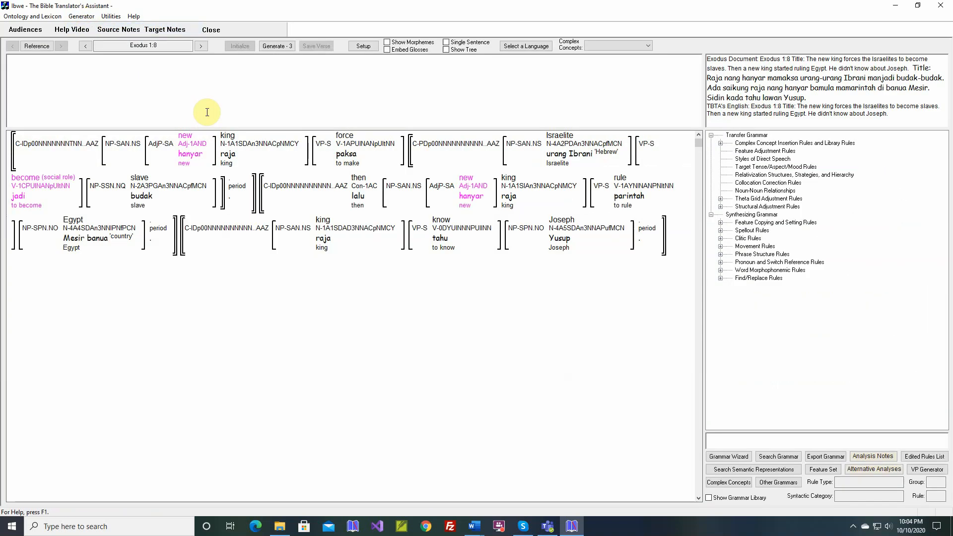
left_click(363, 46)
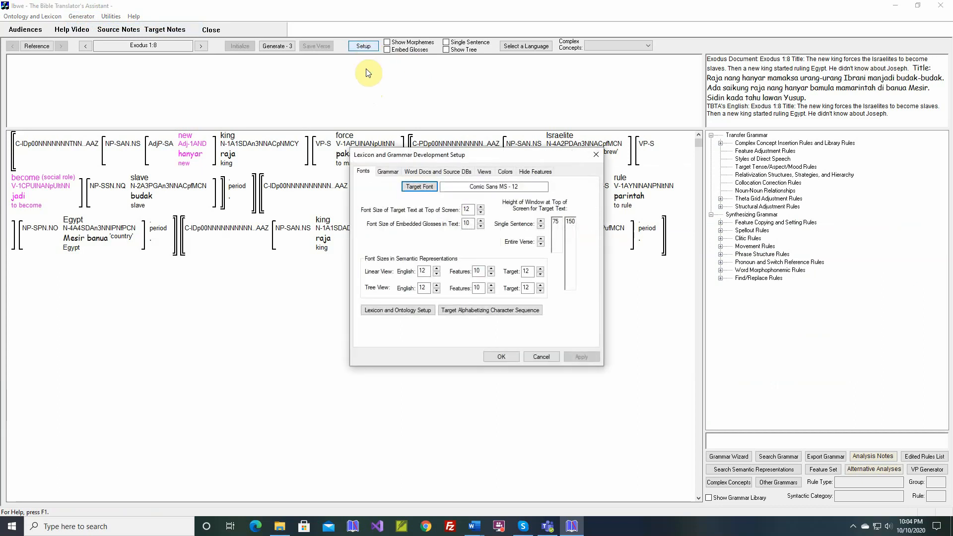
left_click(438, 171)
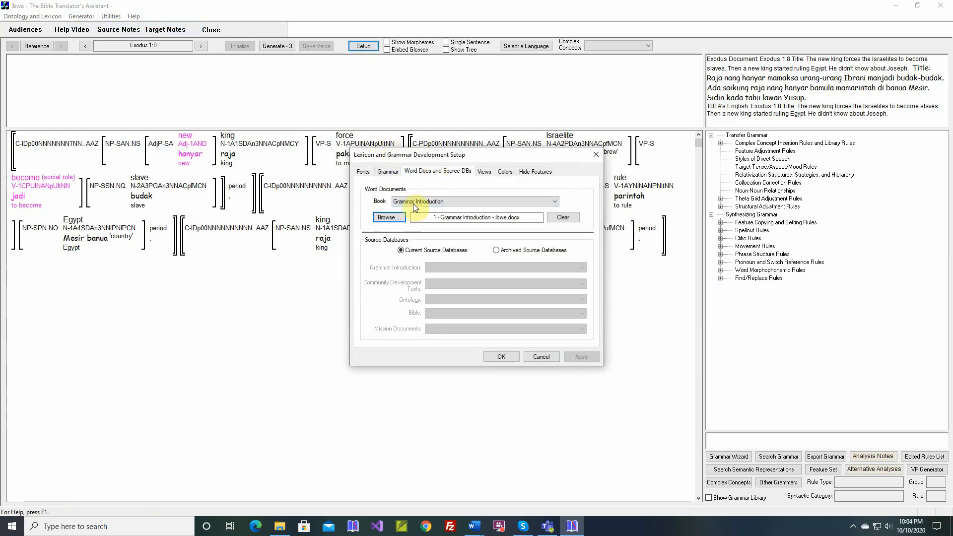
left_click(553, 201)
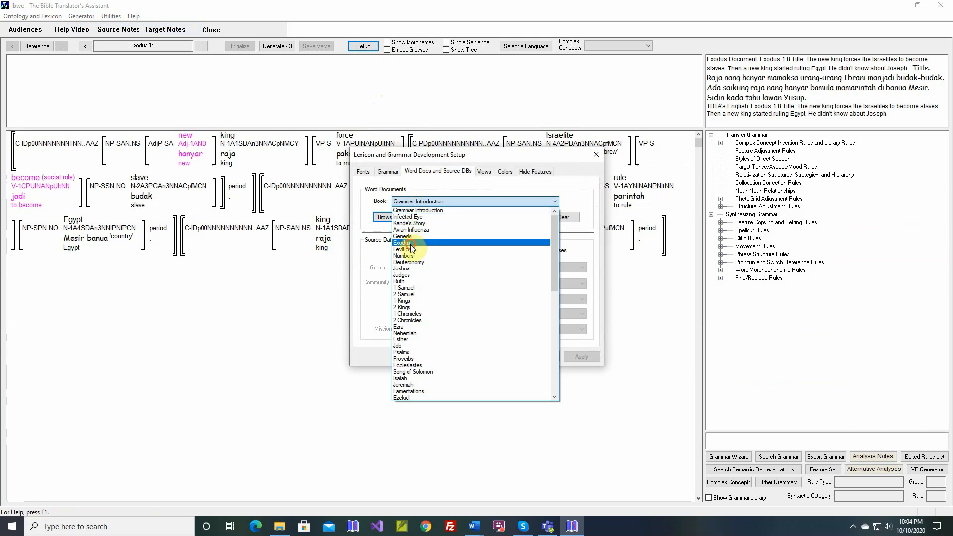
left_click(402, 243)
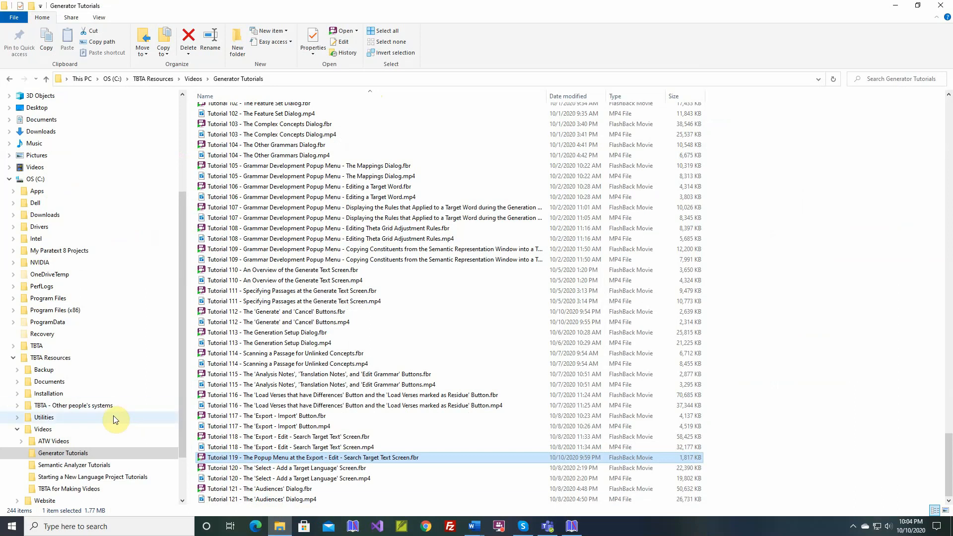
Step: Open 'Exodus - Ibwe.docx' from TBTA for Making Videos, scroll its verse table, return to TBTA
left_click(69, 489)
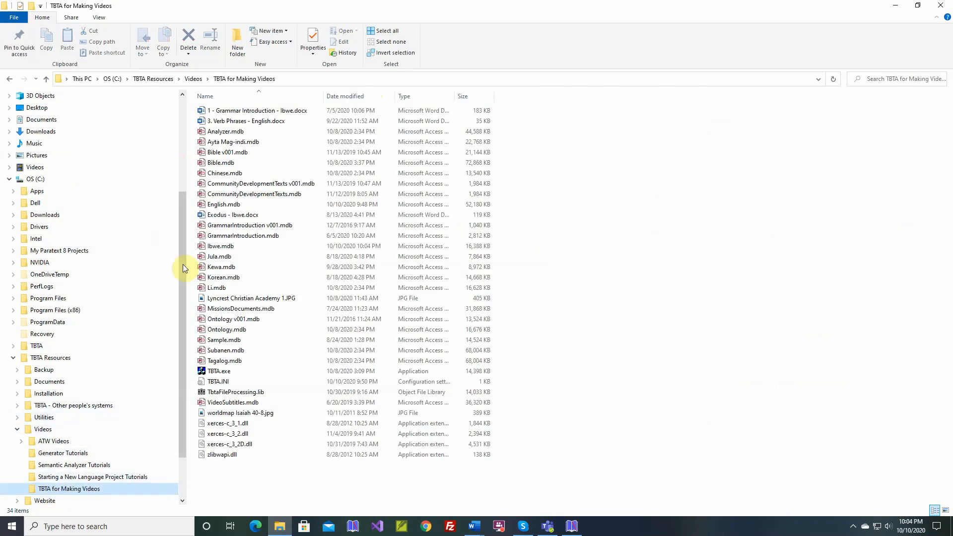
left_click(233, 215)
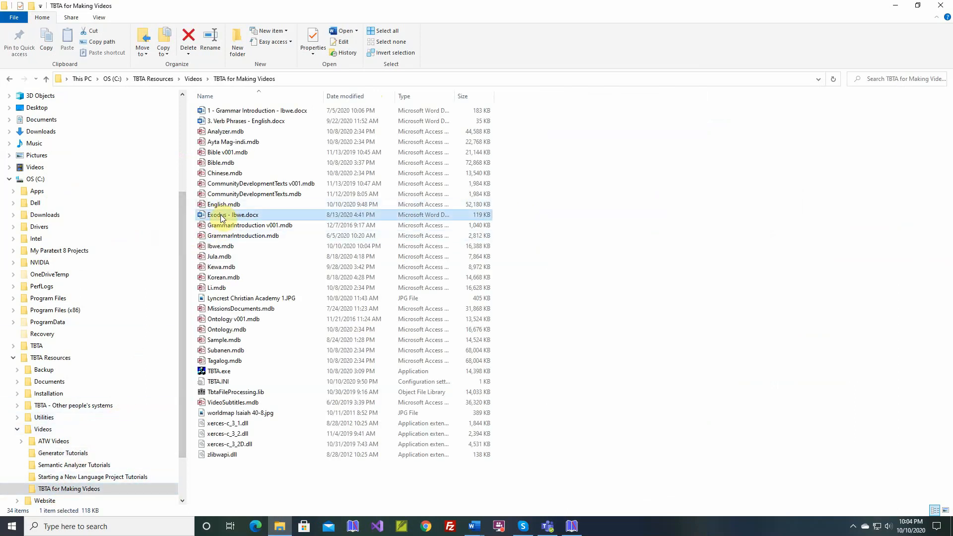
double_click(233, 215)
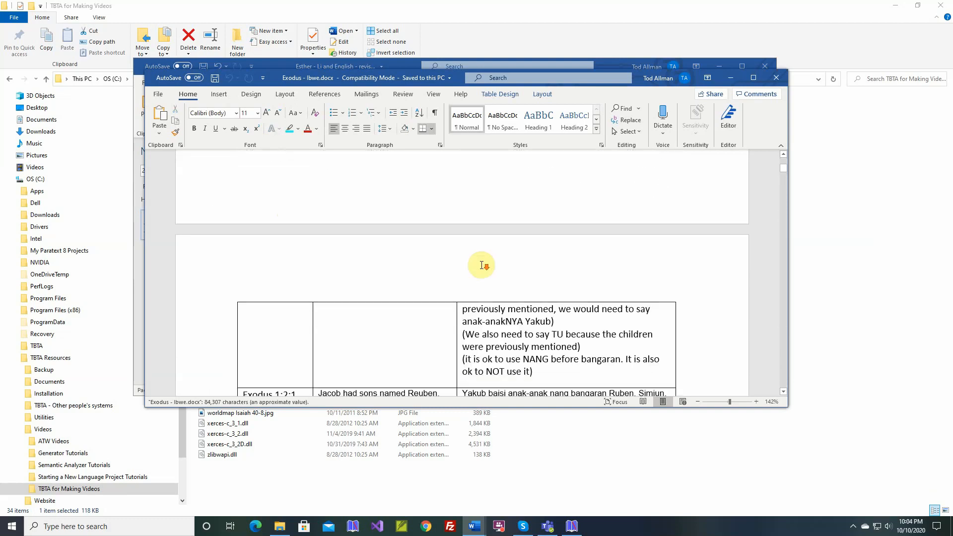
scroll("down", 3)
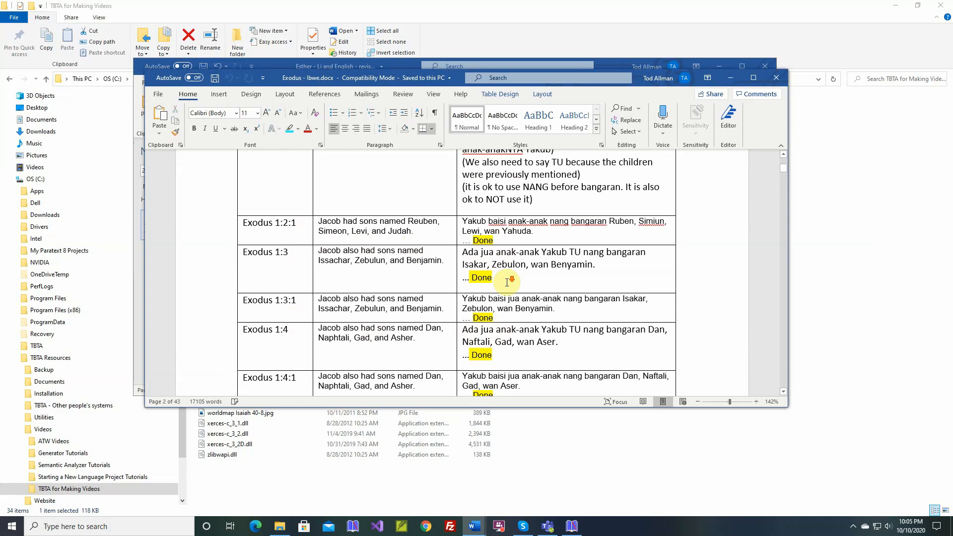
scroll("down", 3)
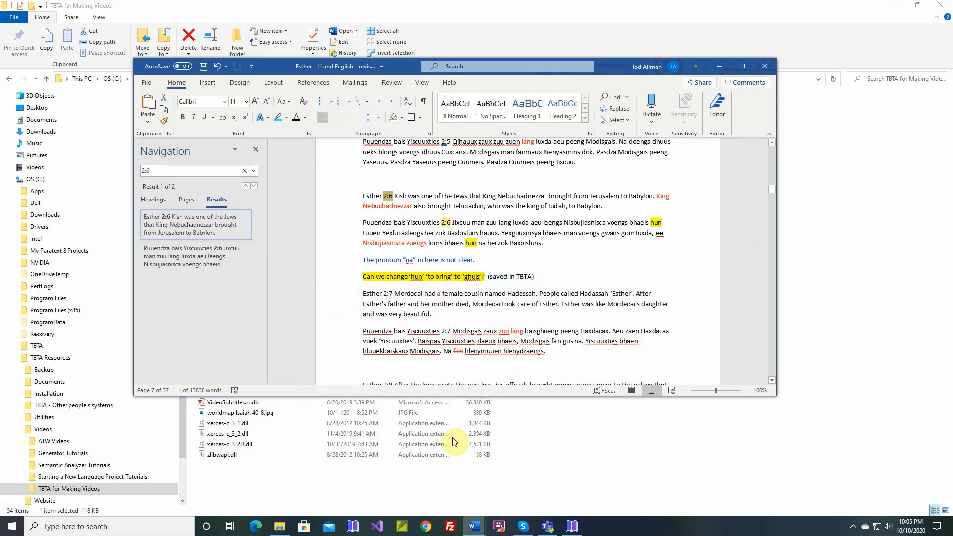
left_click(571, 526)
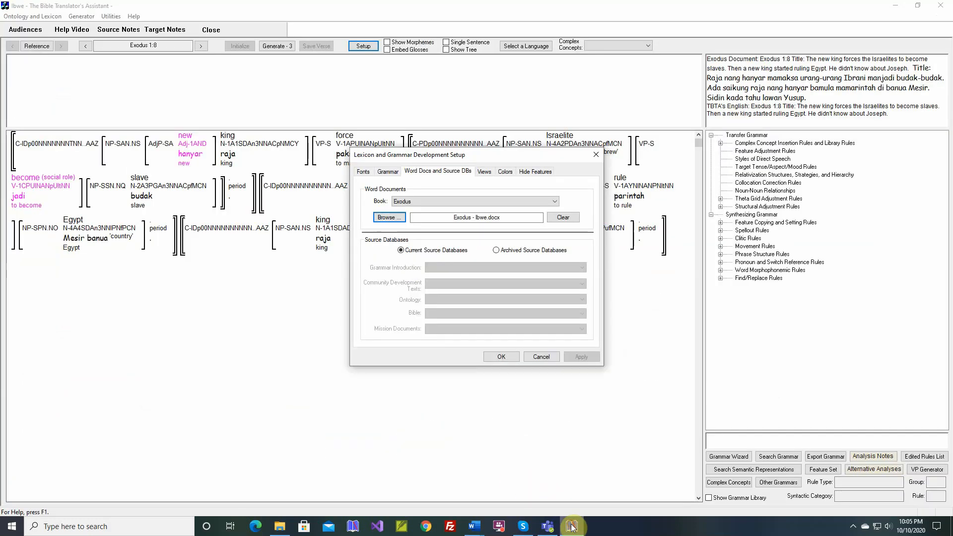
Step: Cancel the Lexicon and Grammar Development Setup and go back to the Exodus target text
left_click(539, 357)
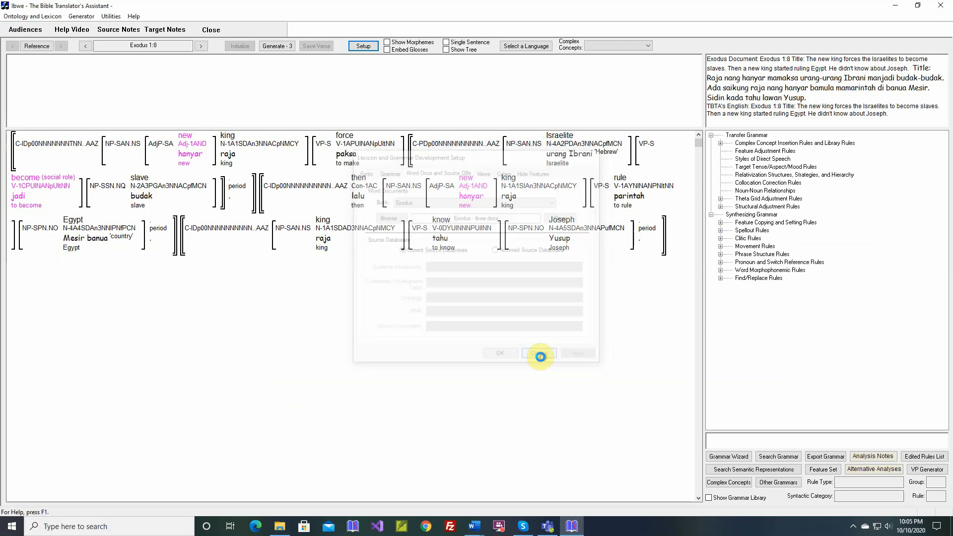
left_click(82, 16)
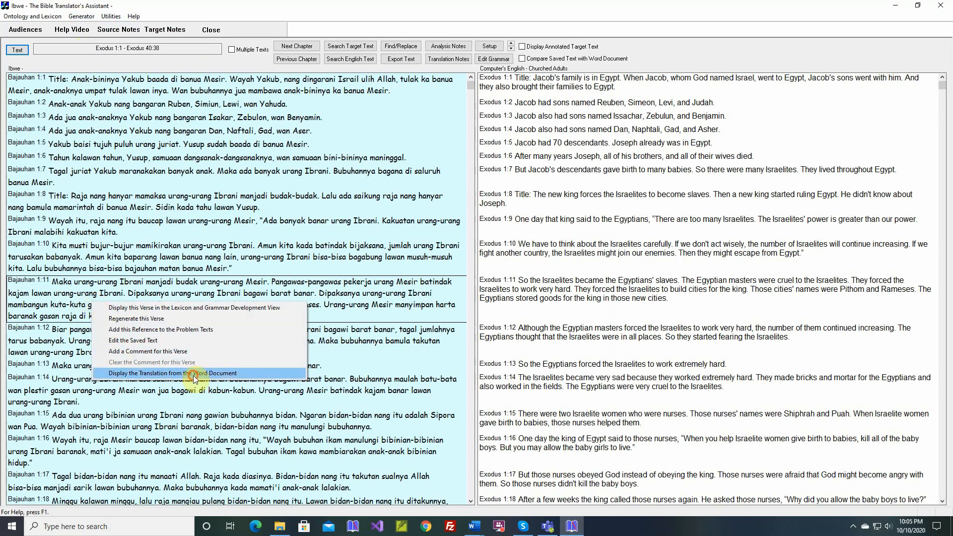
left_click(190, 373)
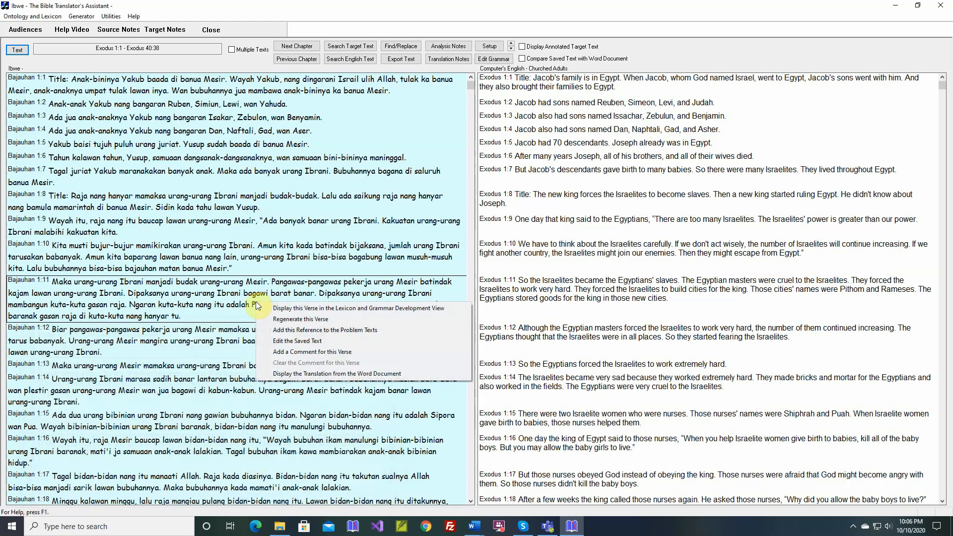
left_click(299, 319)
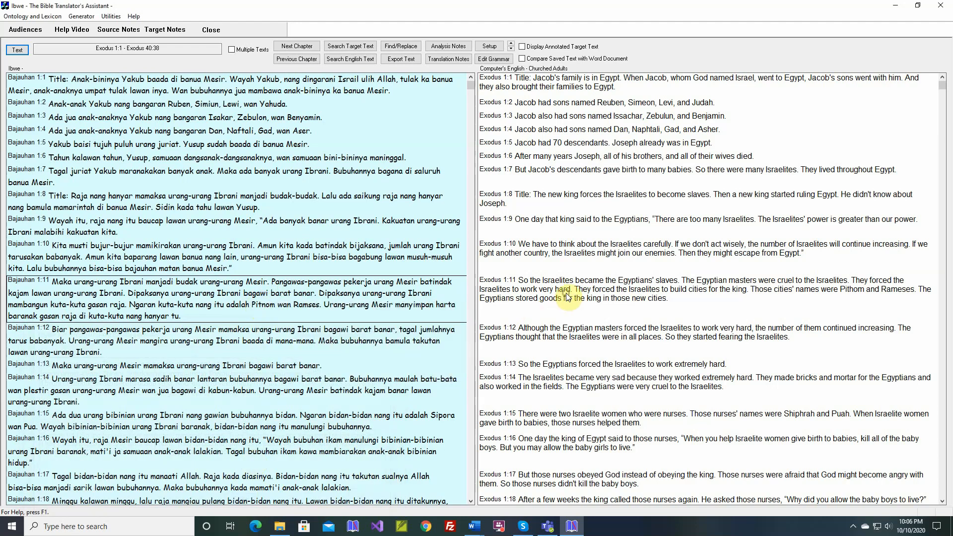